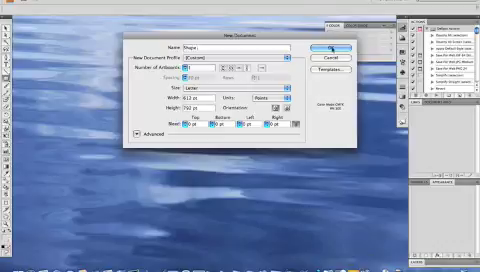
- Confirm the New Document settings to create the Letter-size portrait document named Shape
left_click(322, 50)
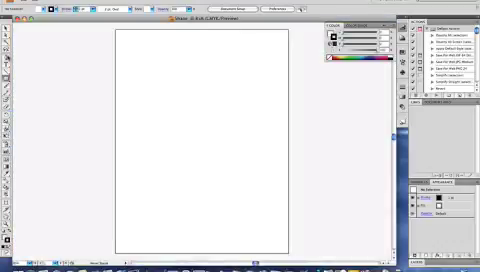